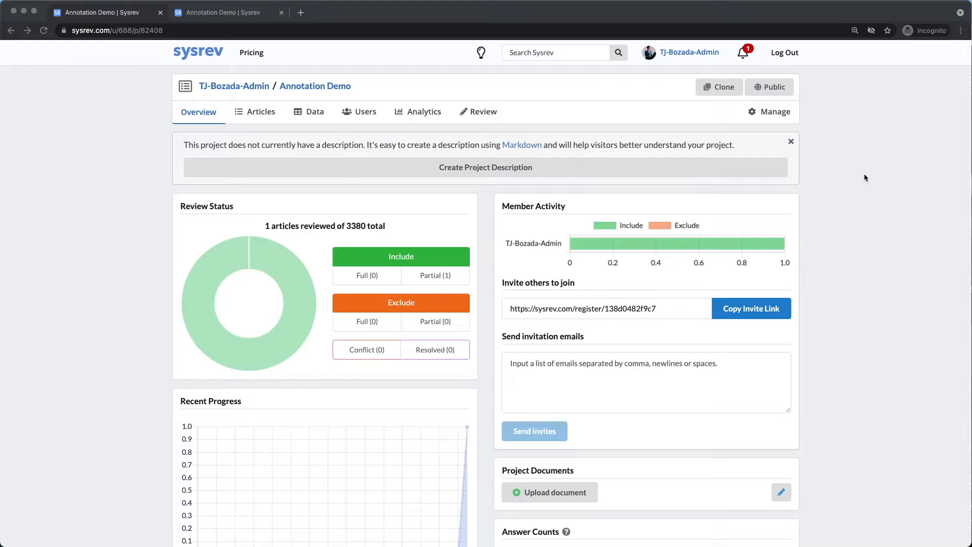
mouse_move(853, 160)
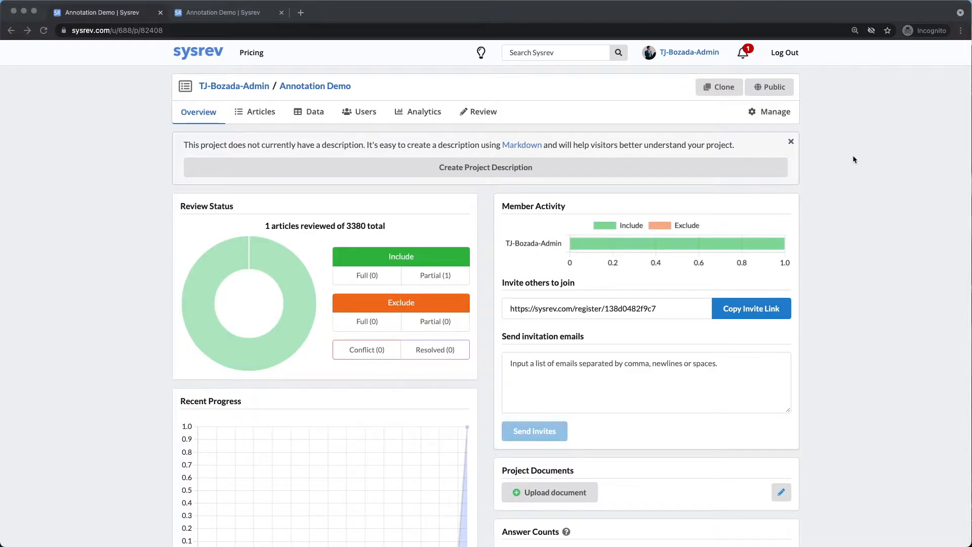
mouse_move(267, 112)
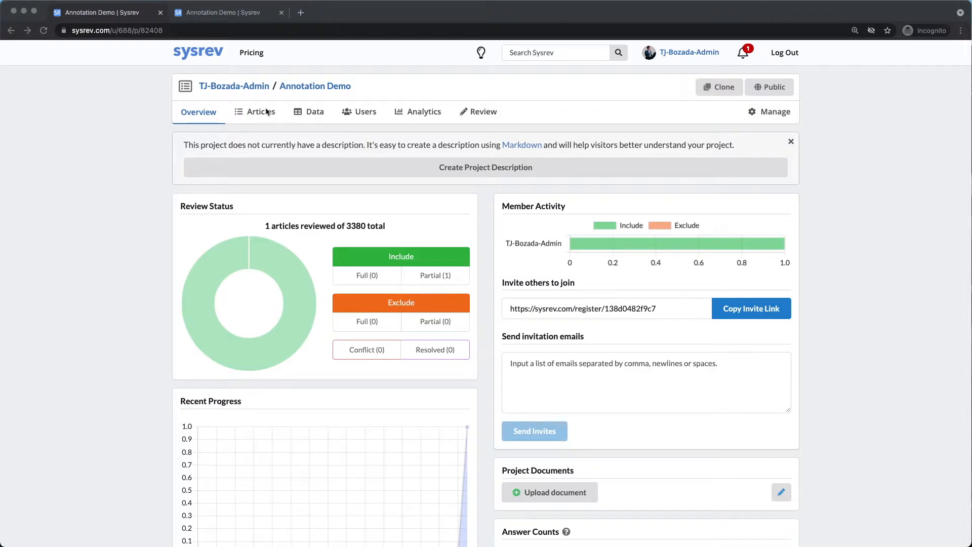
- Browse the articles list, then view the mutagenicity assays PubMed source with 3,380 articles
left_click(261, 112)
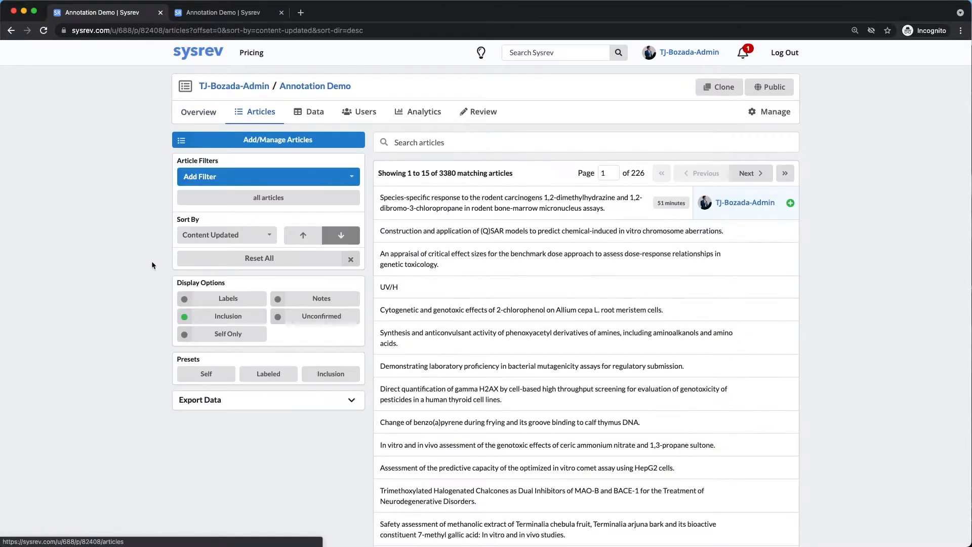
left_click(773, 112)
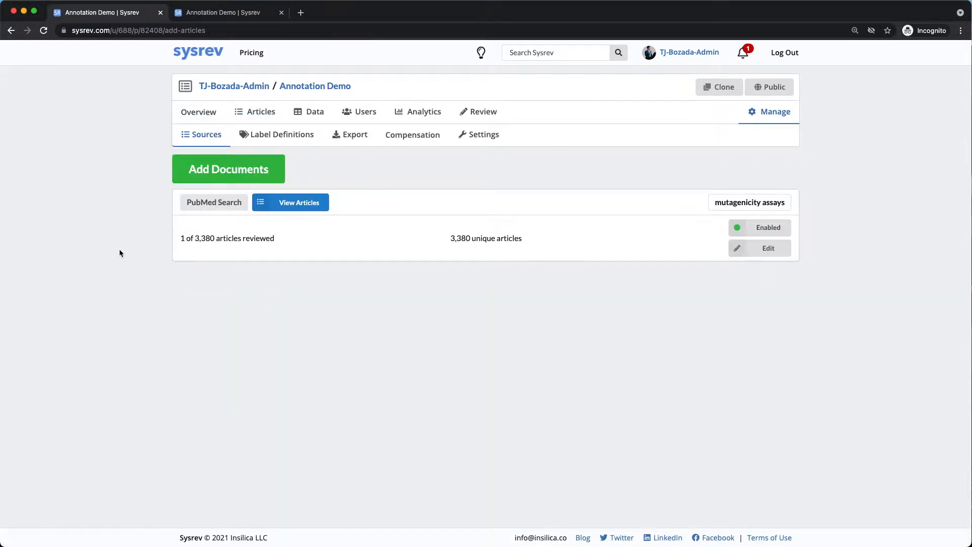
mouse_move(146, 238)
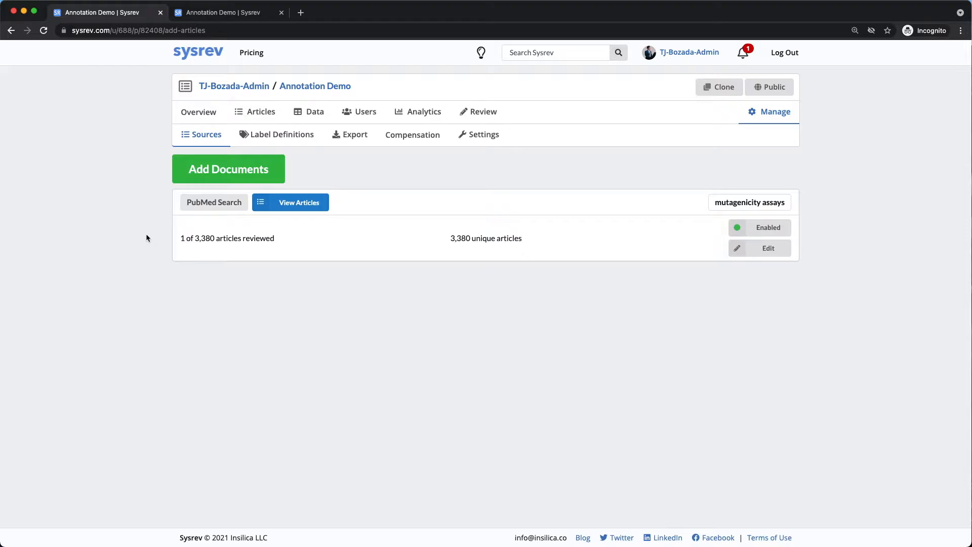
mouse_move(695, 207)
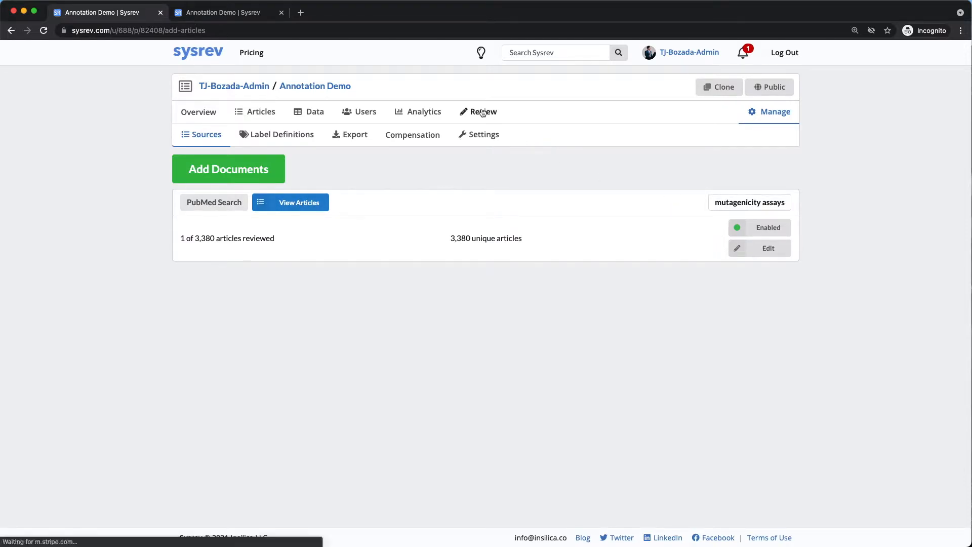
- Bring up the hamster ovary cell mutation assay article for review
left_click(483, 111)
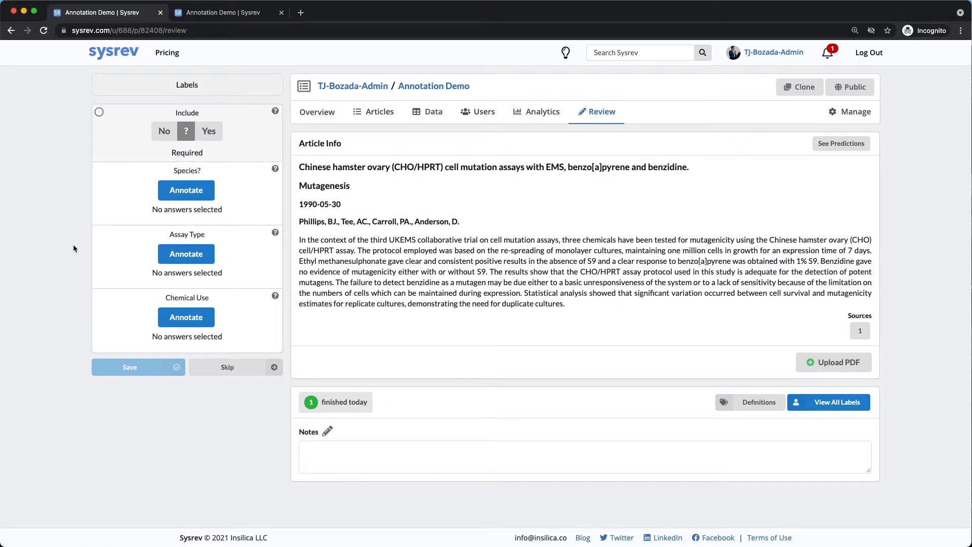
mouse_move(113, 204)
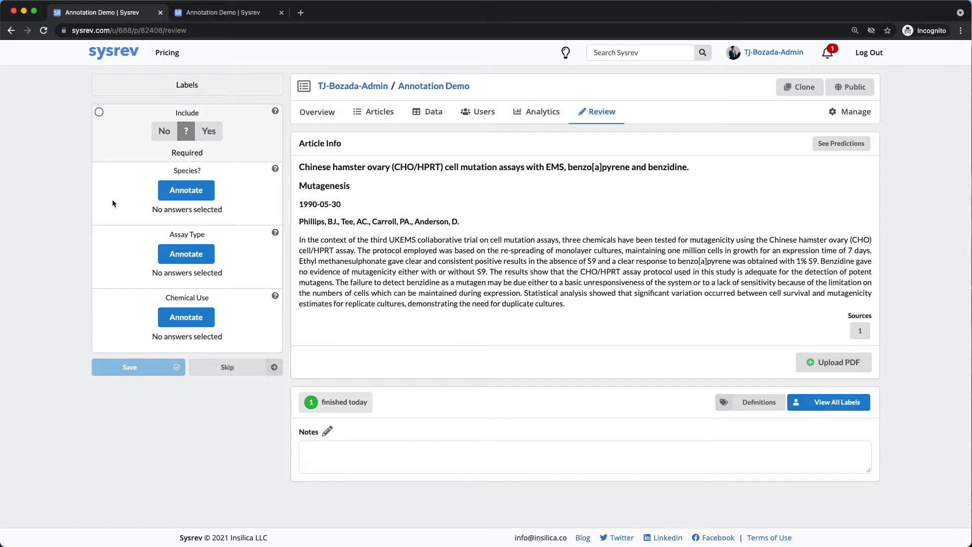
mouse_move(80, 314)
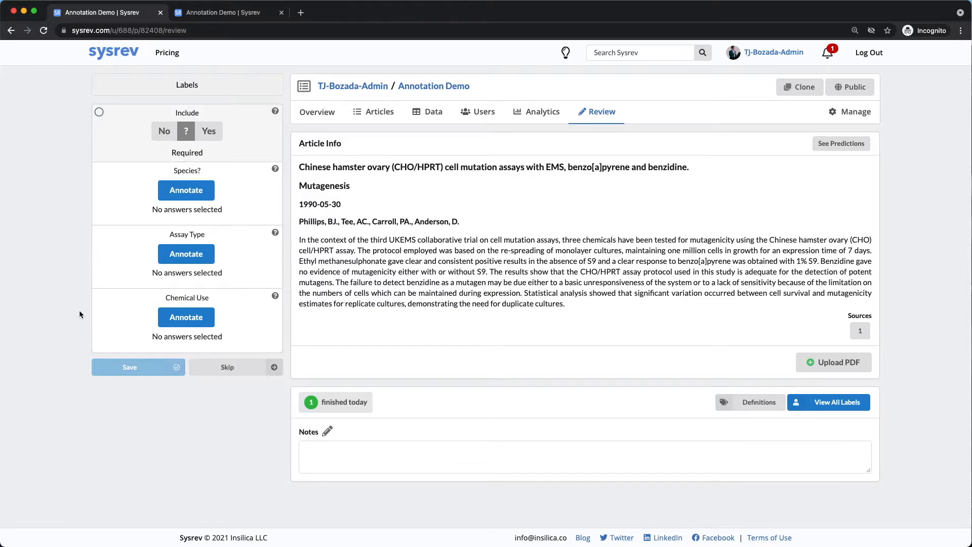
mouse_move(85, 320)
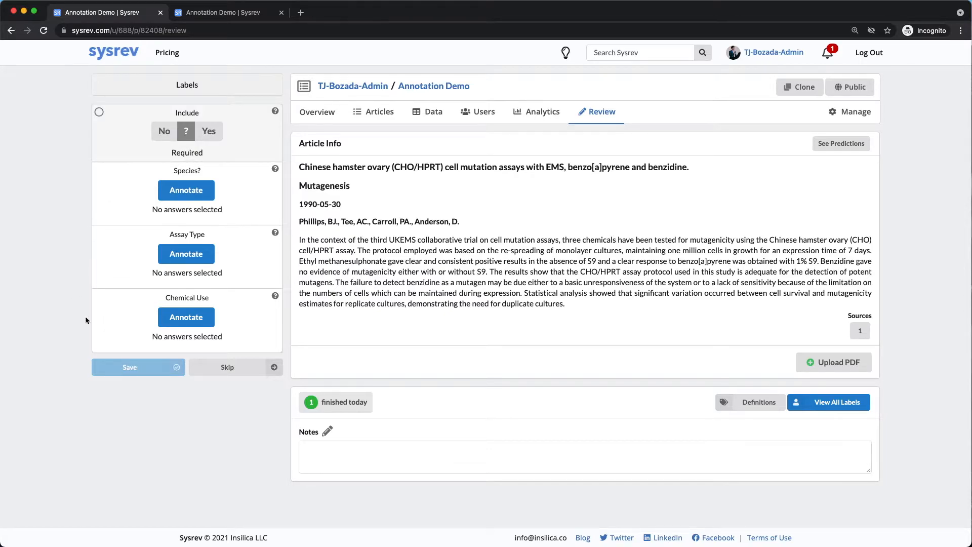
mouse_move(43, 312)
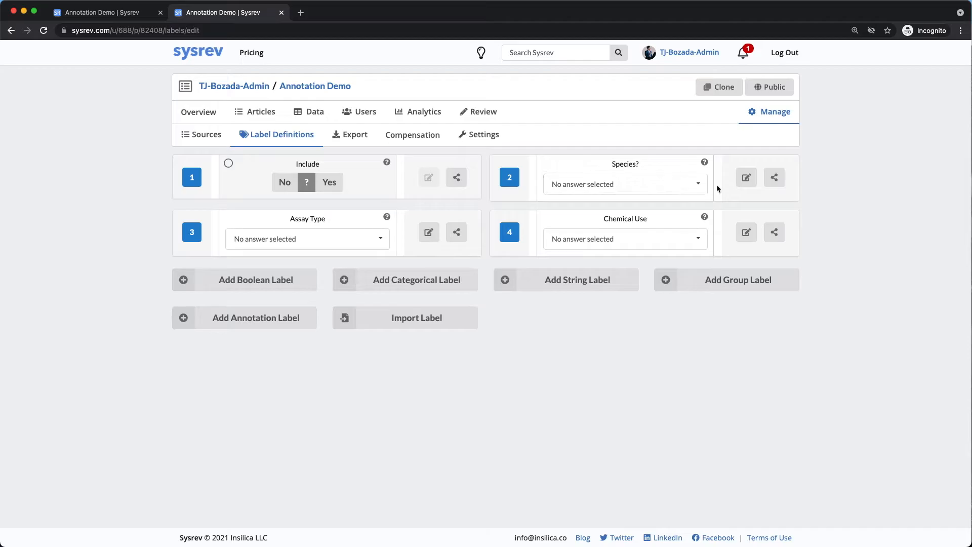
- Open the Species?, Assay Type and Chemical Use Annotation Label edit forms in turn
left_click(746, 177)
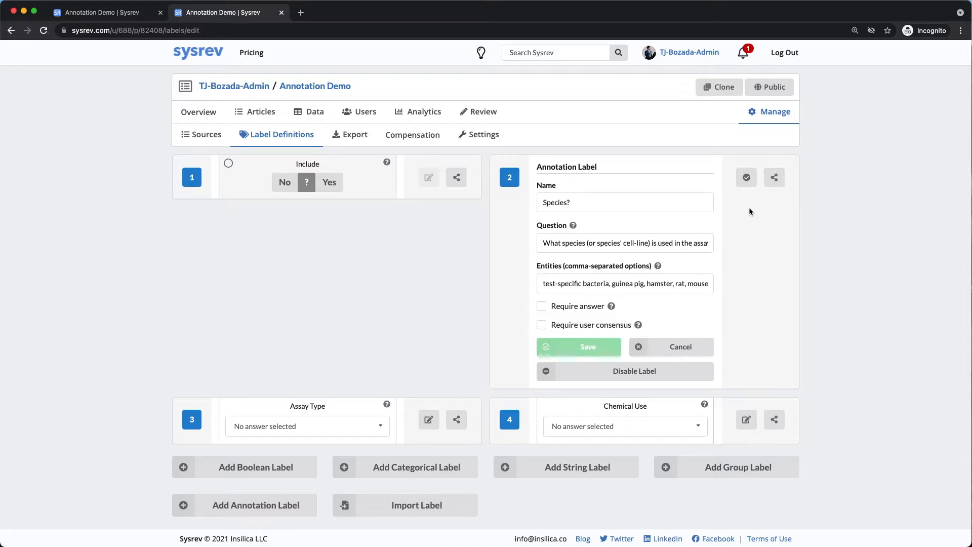
mouse_move(585, 269)
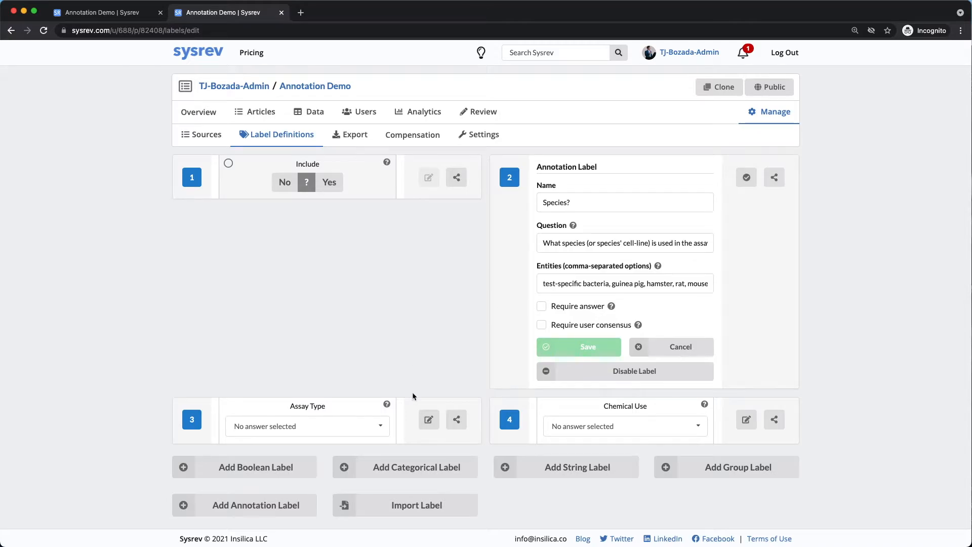
left_click(428, 419)
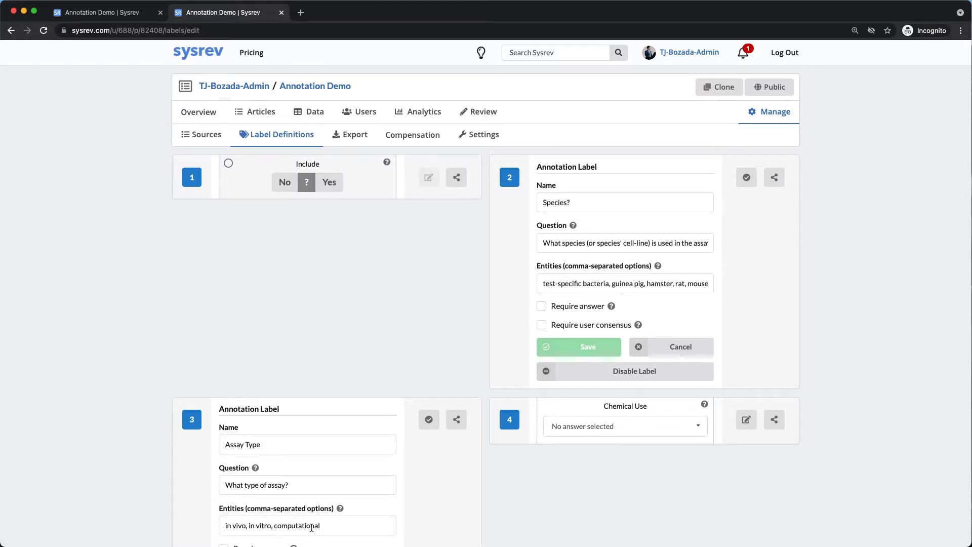
mouse_move(563, 480)
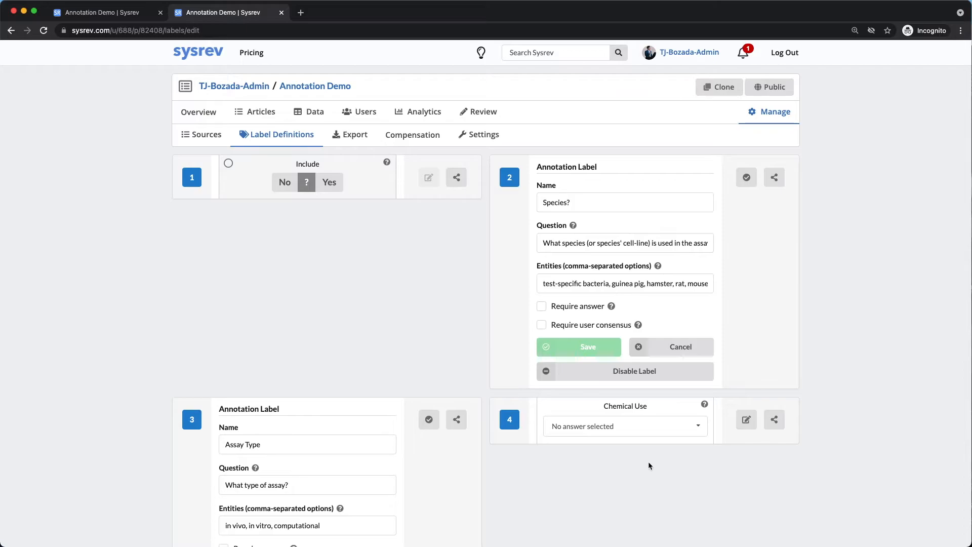
left_click(745, 419)
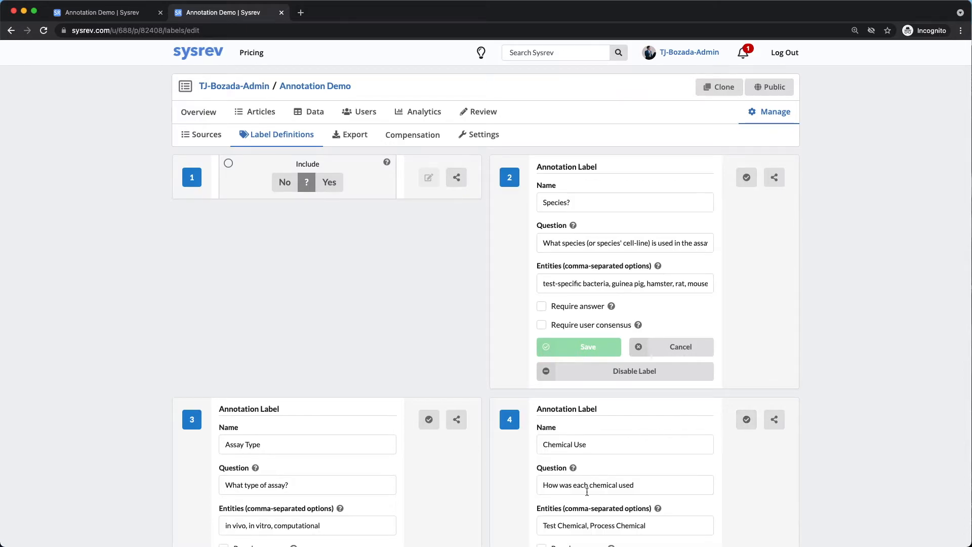
mouse_move(577, 517)
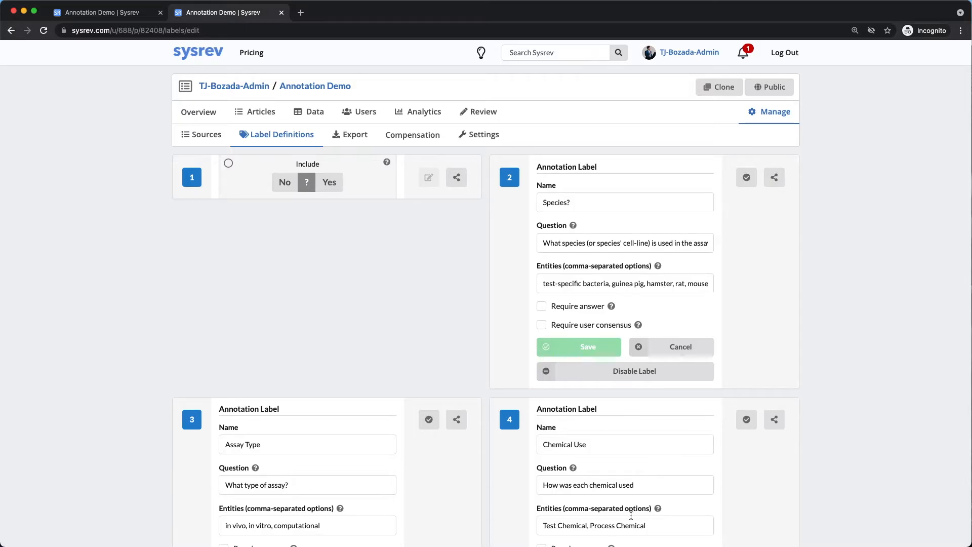
mouse_move(666, 522)
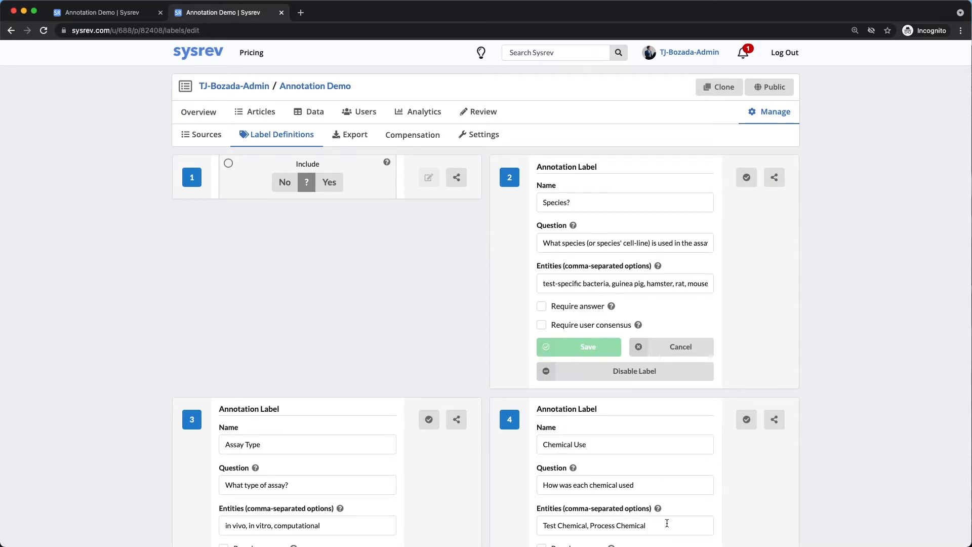
left_click(483, 111)
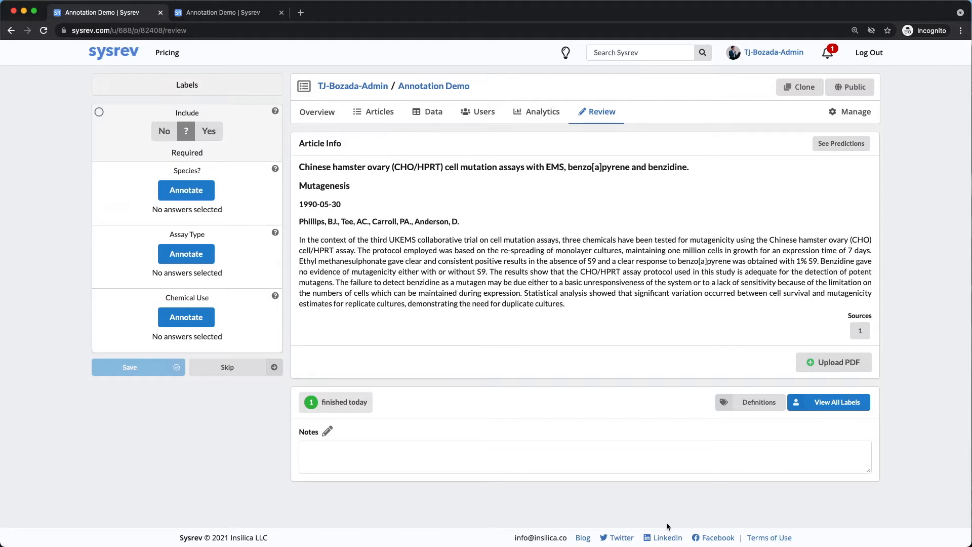
mouse_move(522, 179)
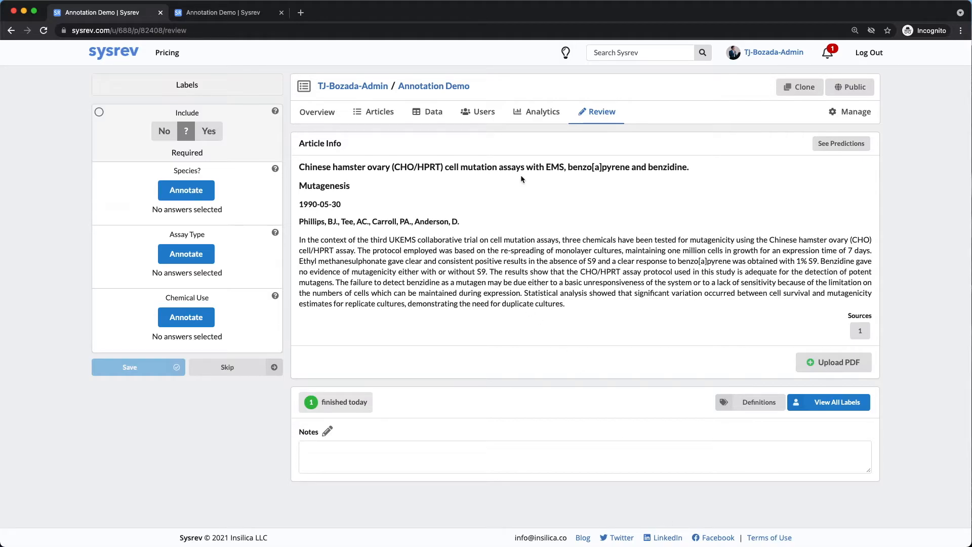
mouse_move(606, 181)
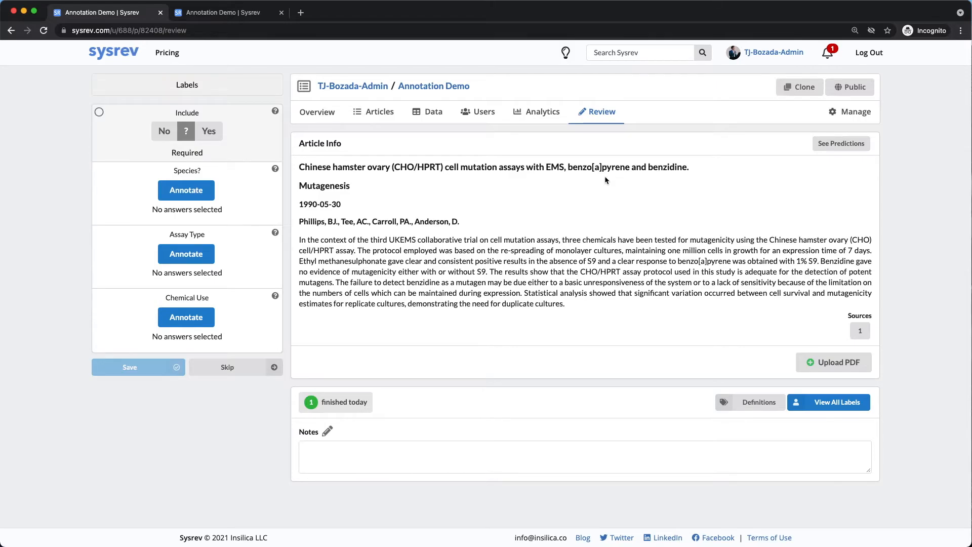
mouse_move(538, 213)
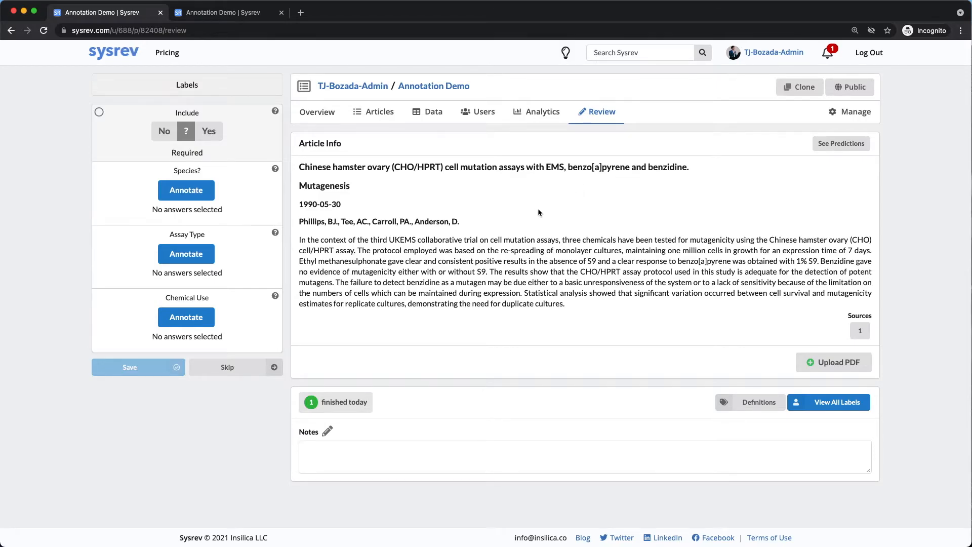
mouse_move(827, 247)
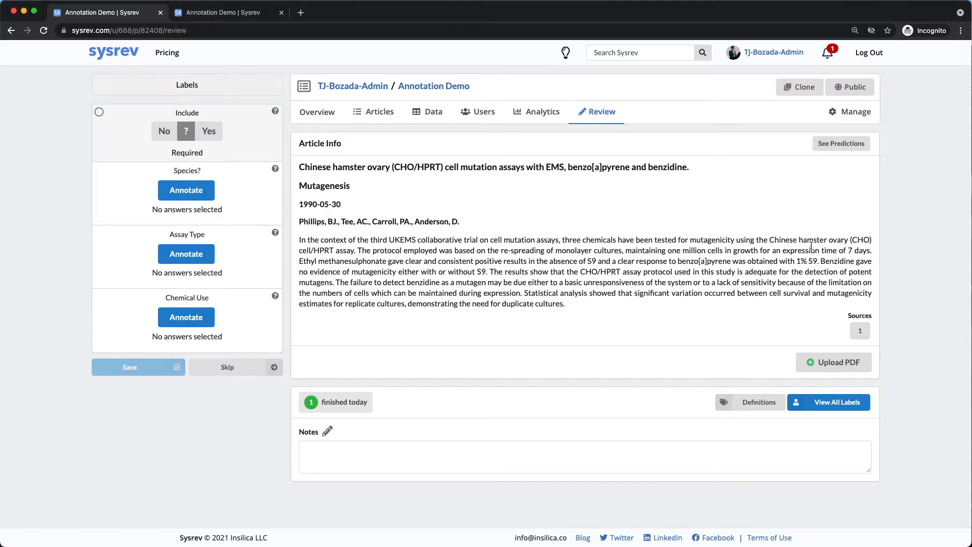
mouse_move(253, 193)
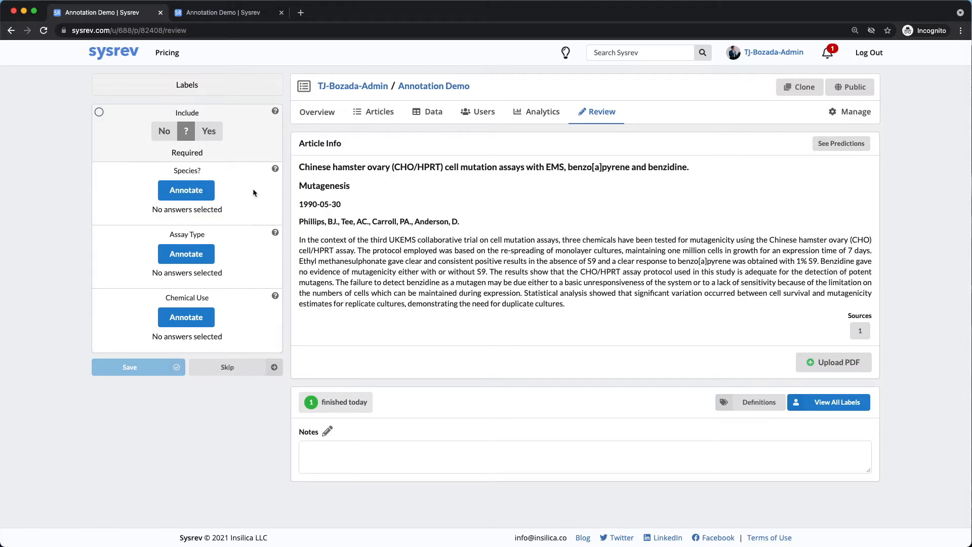
- Tag 'Chinese hamster ovary (CHO) cell' as hamster under Species?, save, and return to labels
left_click(186, 190)
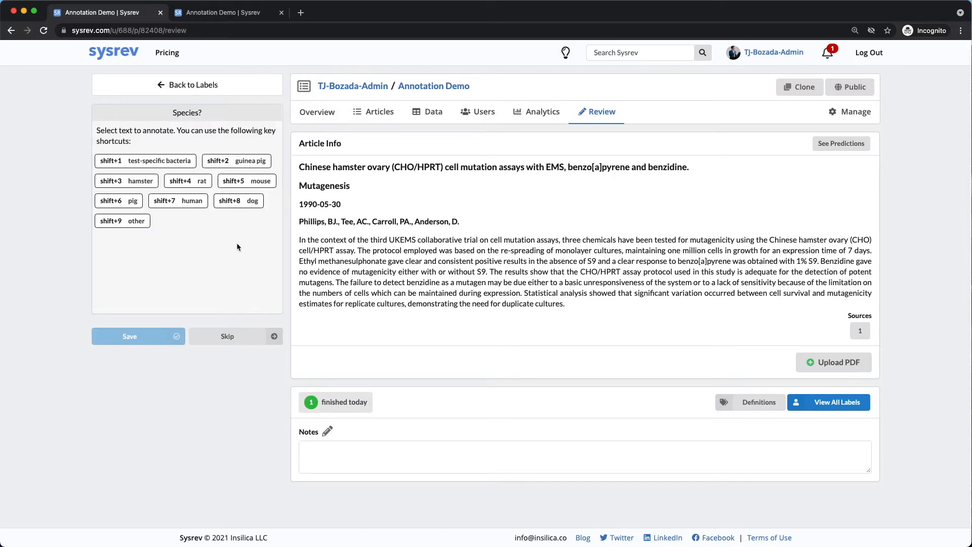
mouse_move(208, 249)
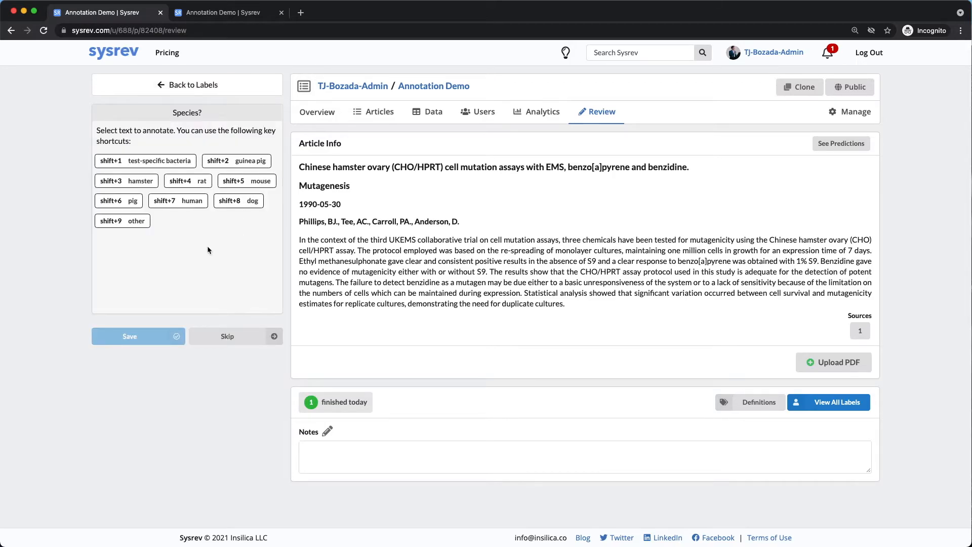
mouse_move(756, 258)
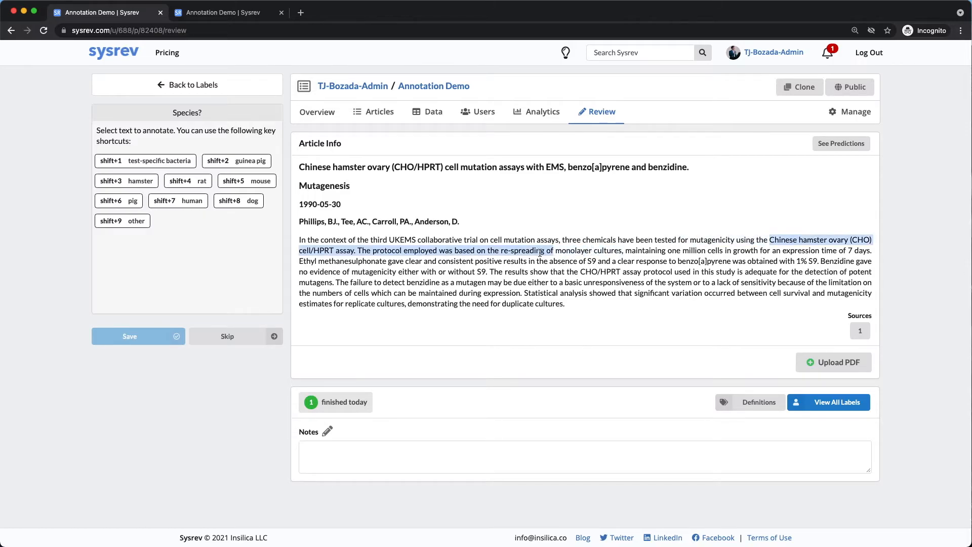
left_click(307, 251)
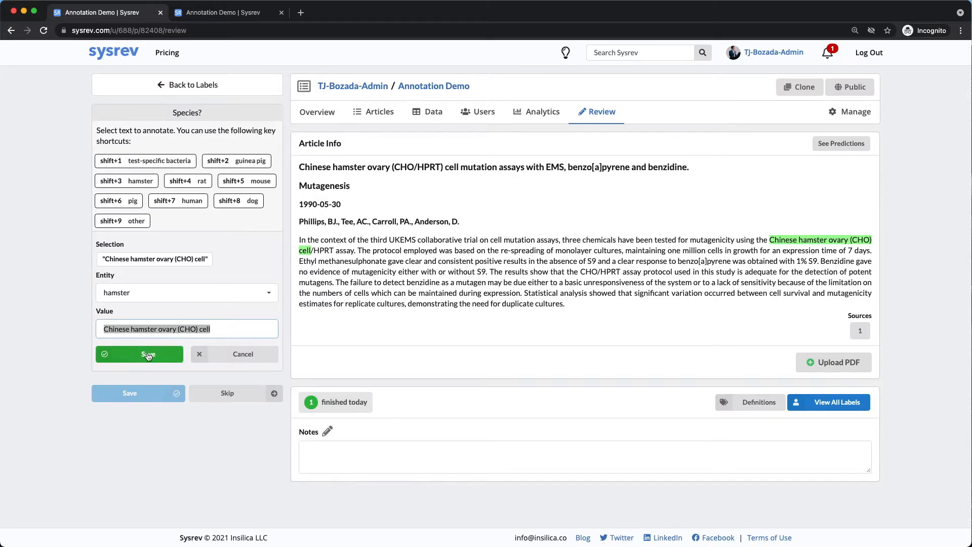
left_click(139, 354)
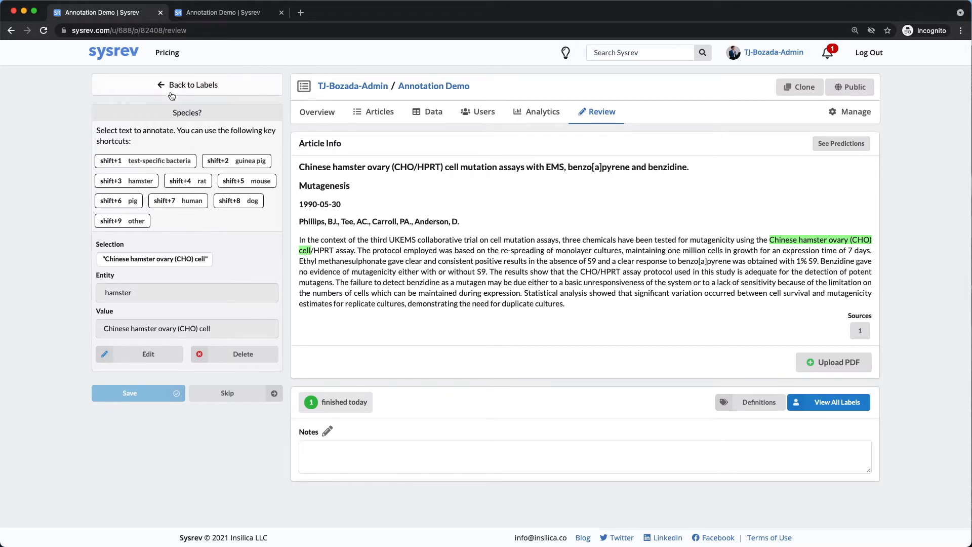
left_click(187, 85)
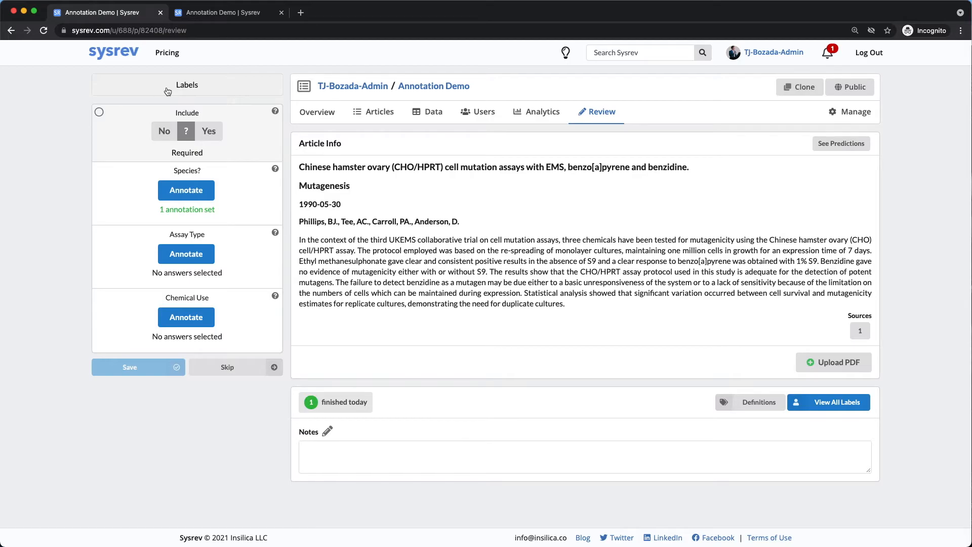
mouse_move(125, 249)
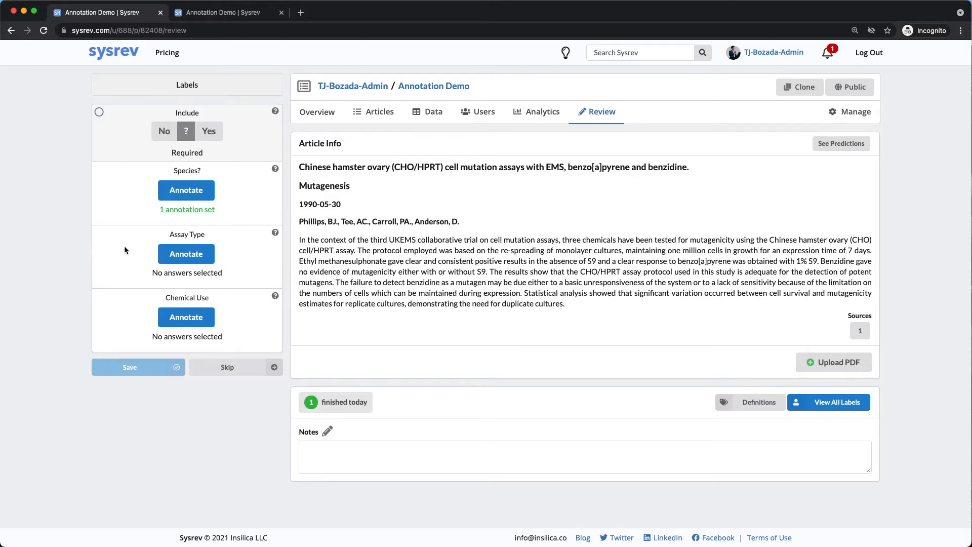
- Save 'Chinese hamster ovary (CHO) cell/HPRT assay' as an in vitro Assay Type annotation
left_click(185, 254)
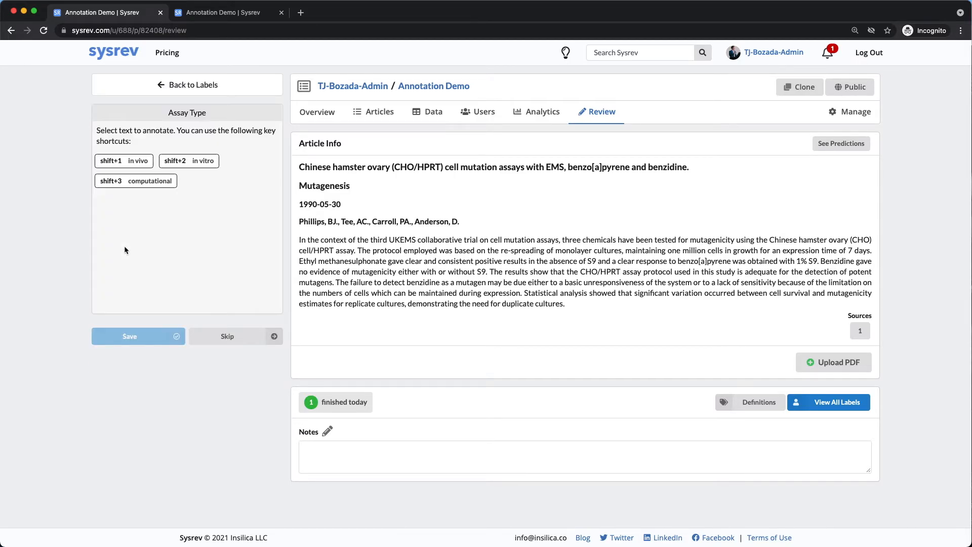
mouse_move(555, 214)
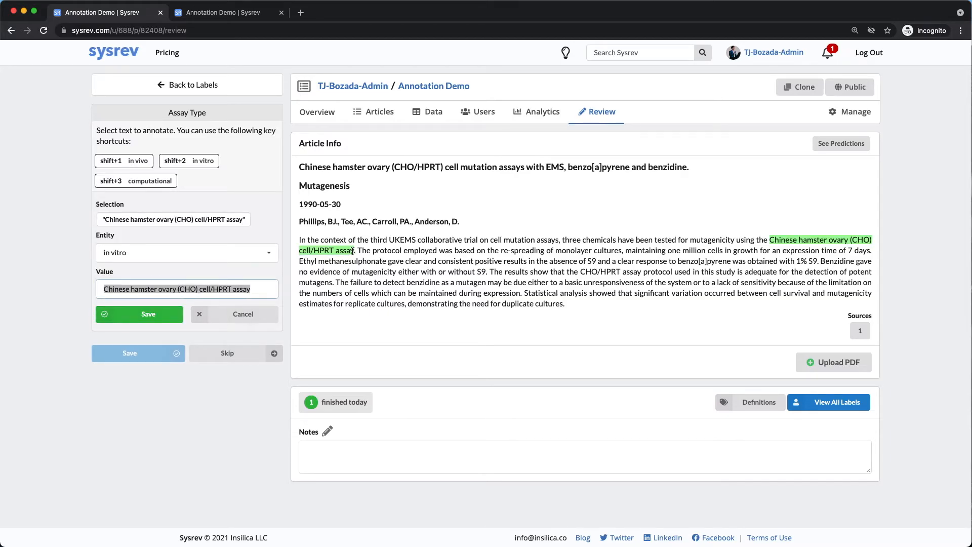
left_click(139, 313)
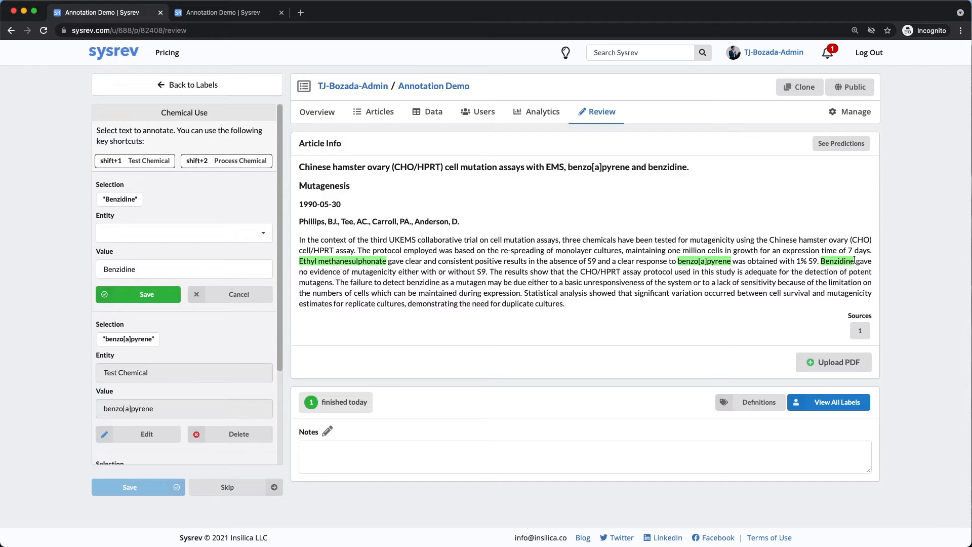
- Save Benzidine as the third Chemical Use annotation
left_click(137, 294)
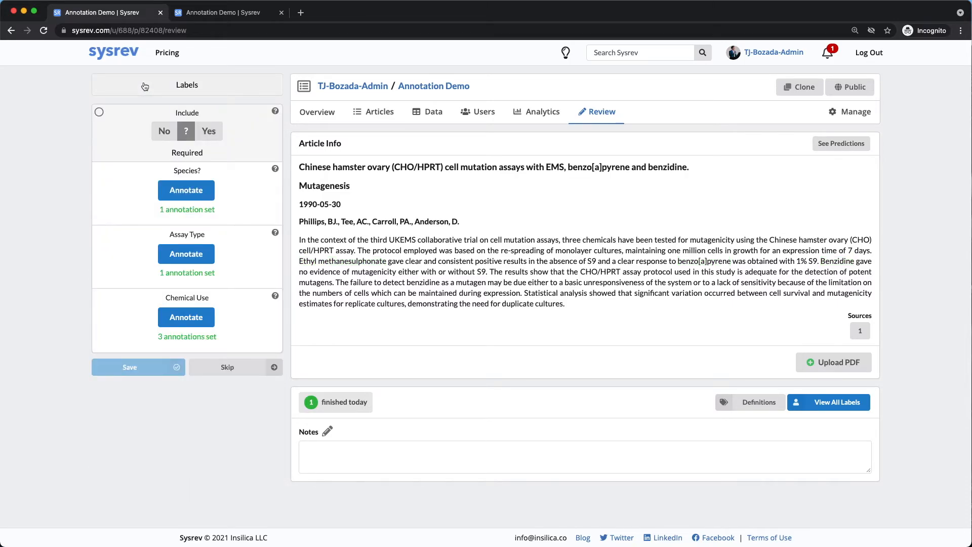
- Answer Include with Yes, save the labels, and check the Overview: 2 of 3,380 reviewed
left_click(185, 190)
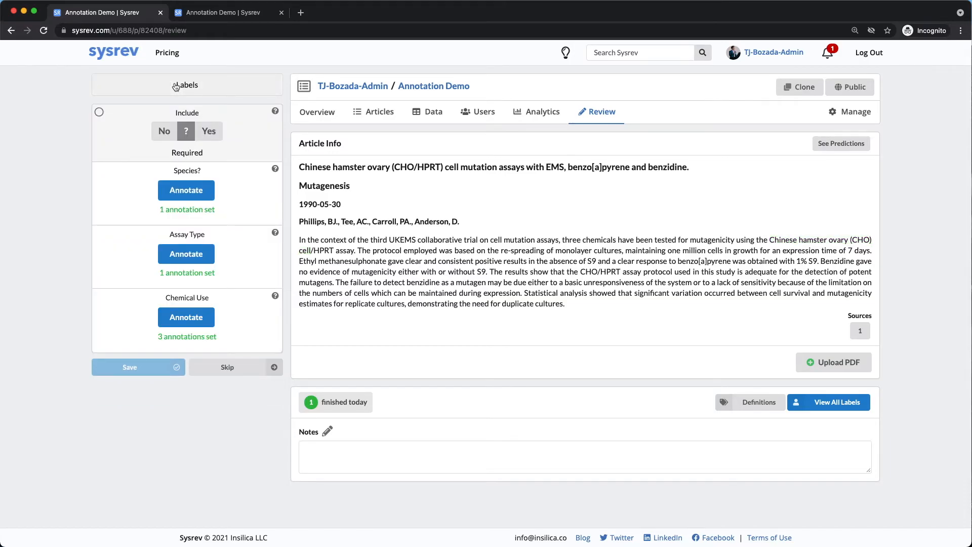
left_click(208, 131)
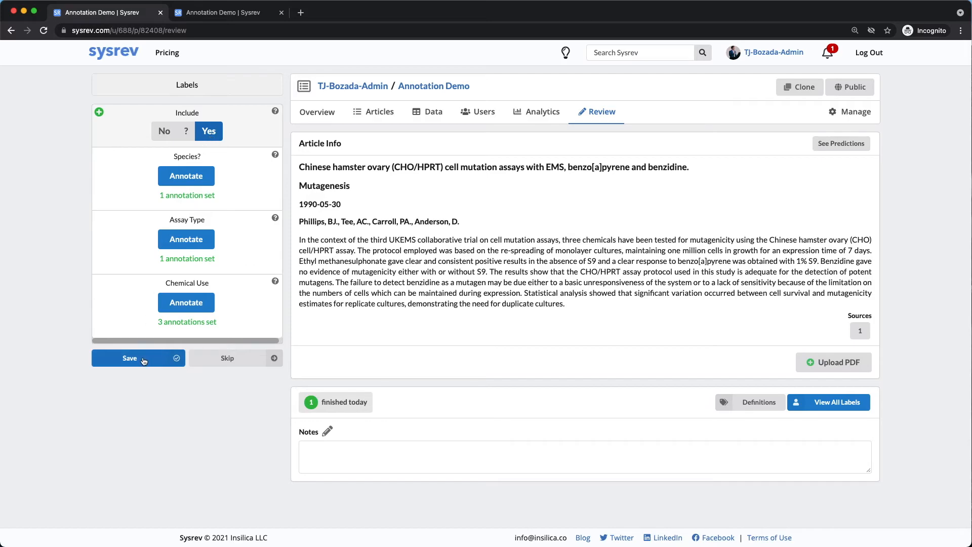
left_click(130, 358)
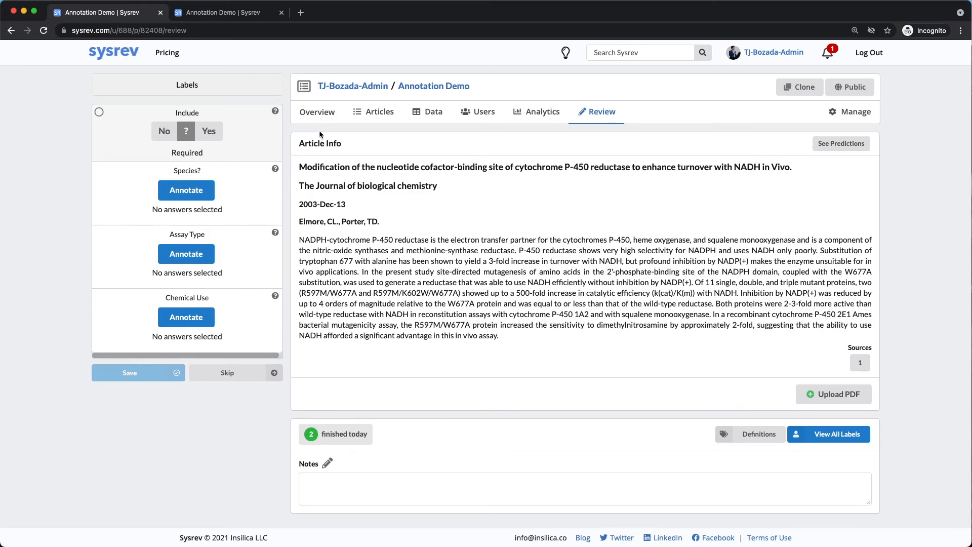
left_click(317, 113)
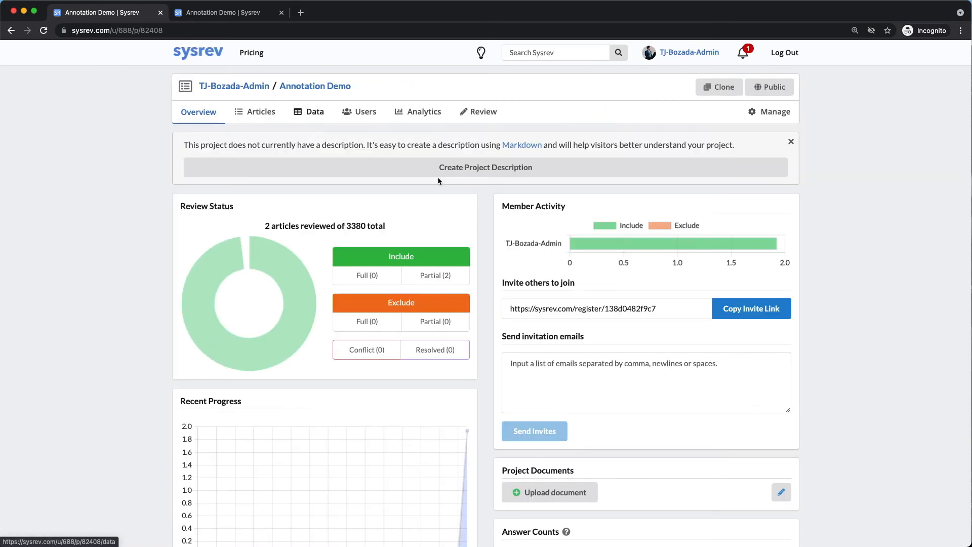
mouse_move(563, 327)
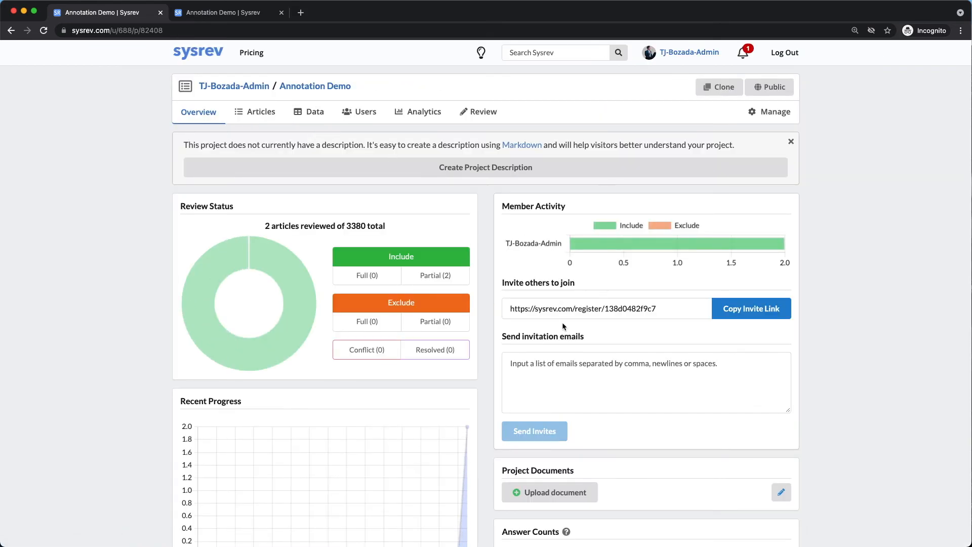
mouse_move(593, 328)
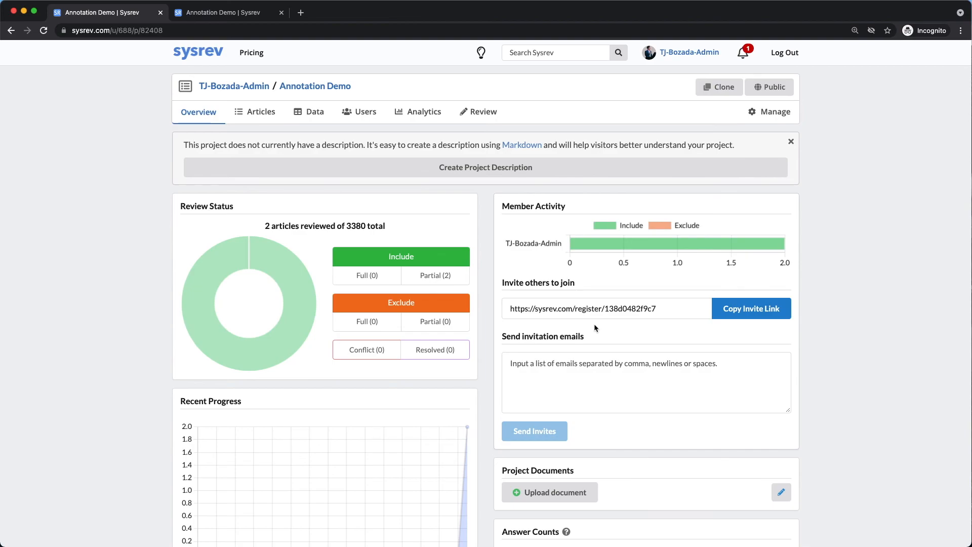